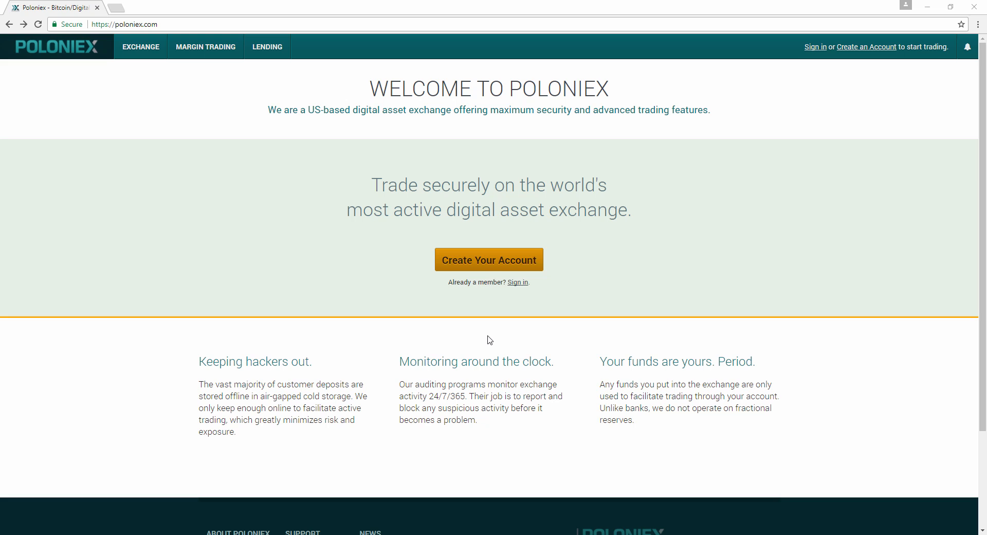
# Step: Fill the Poloniex sign-up form with name, country Poland, email and matching passwords
pyautogui.click(489, 259)
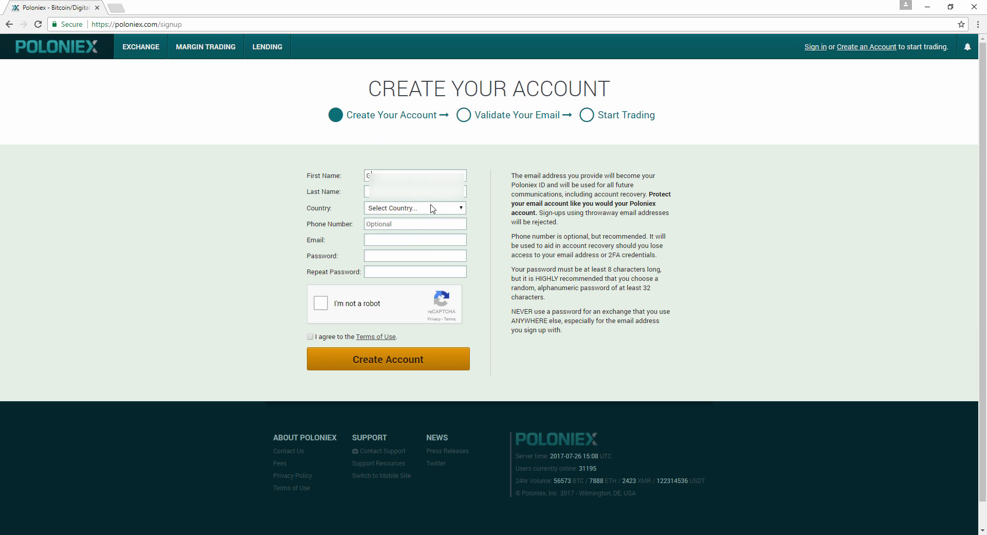
pyautogui.click(415, 208)
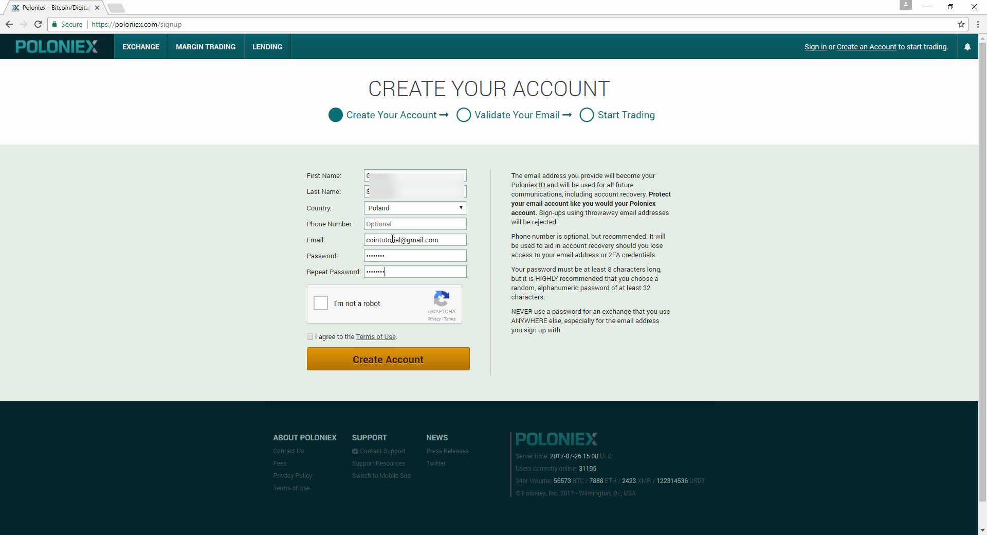
pyautogui.click(387, 359)
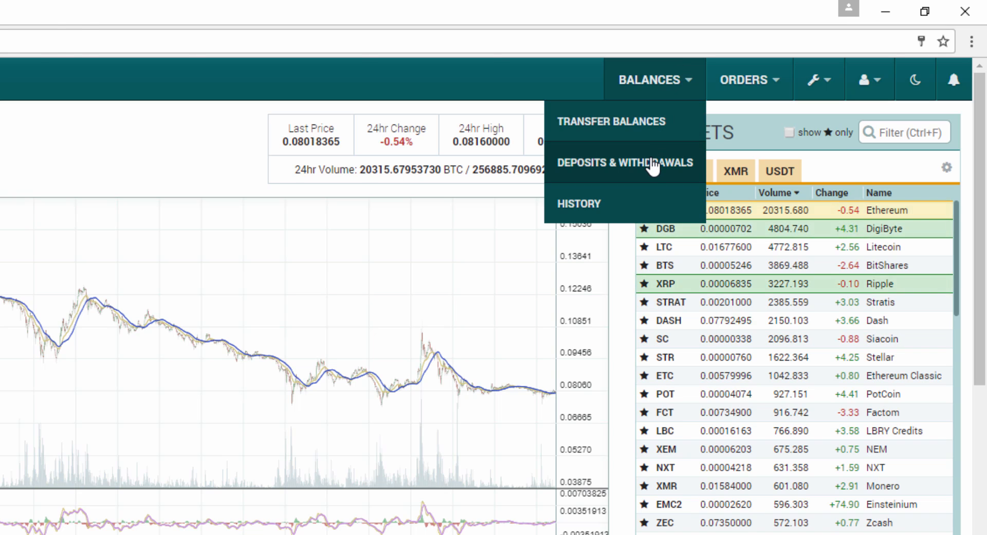
# Step: Filter the Deposits & Withdrawals list to BTC and start a Bitcoin deposit
pyautogui.click(623, 162)
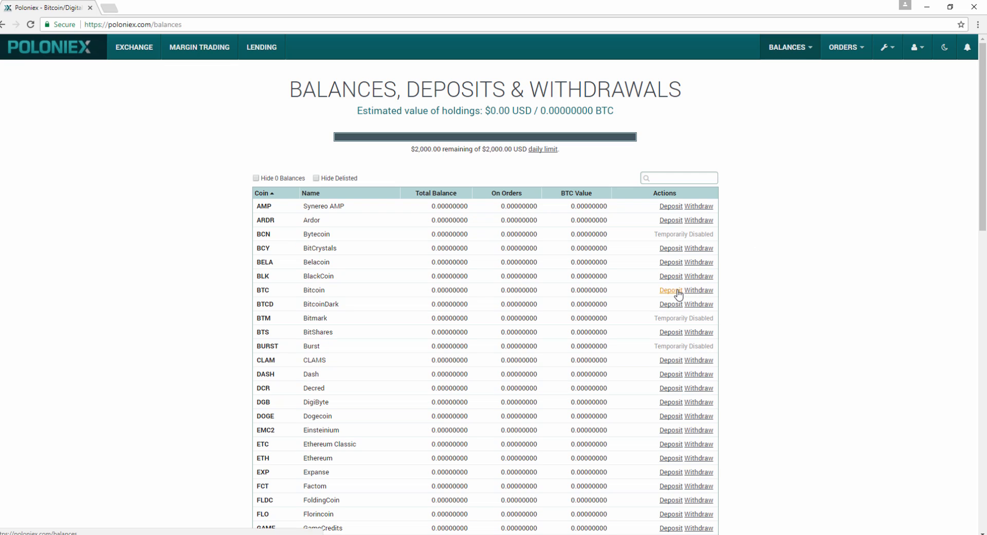
pyautogui.moveTo(676, 294)
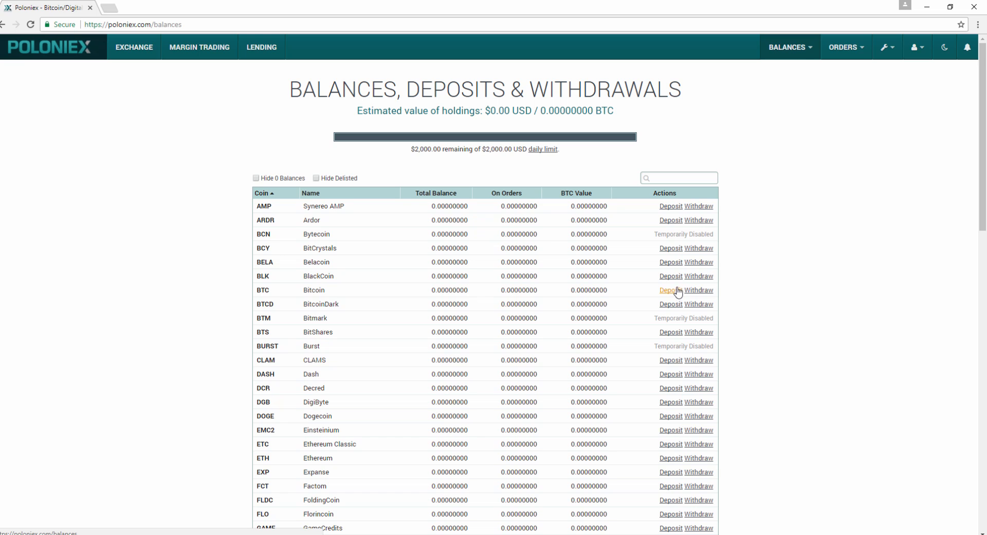
pyautogui.write('BTC')
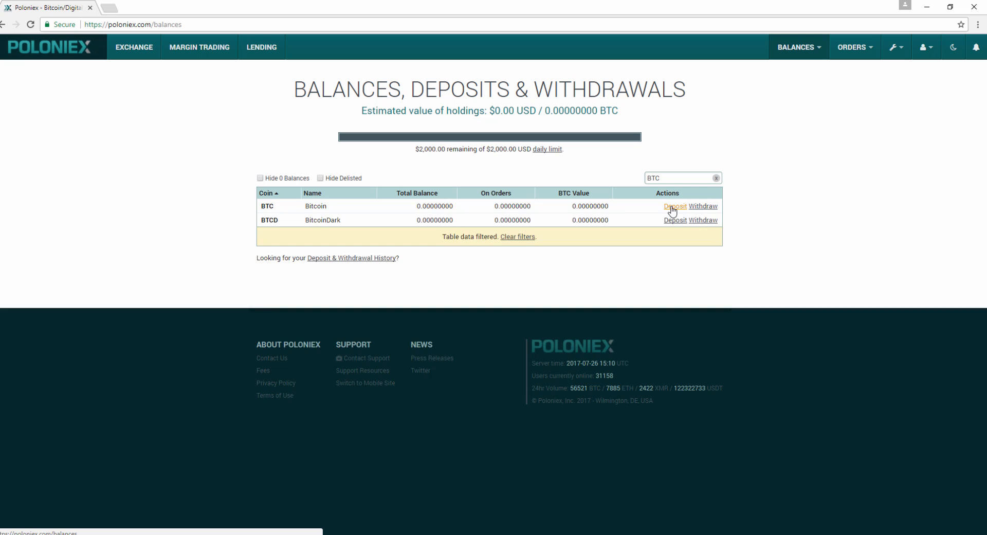
pyautogui.click(675, 206)
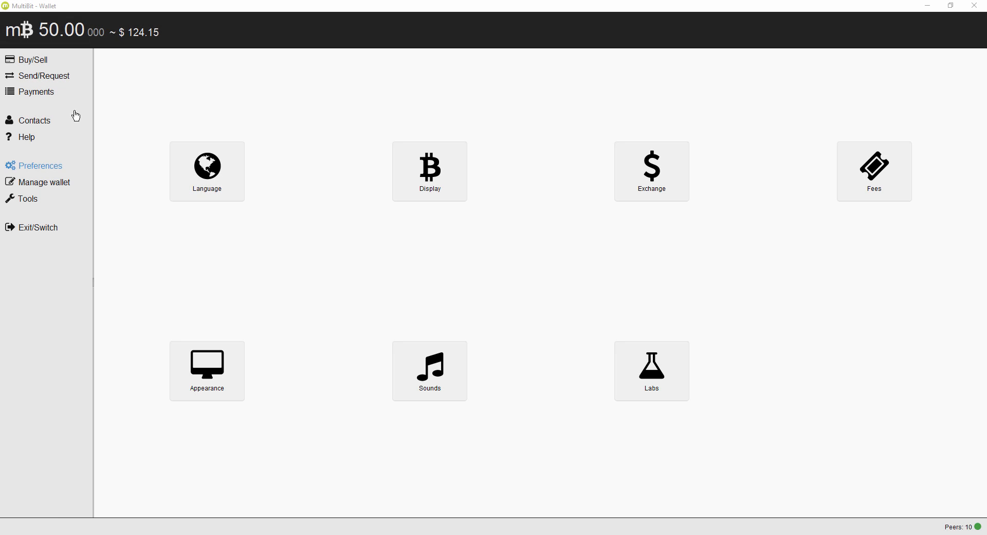
# Step: Start a new MultiBit payment of 10 mBTC to the Poloniex deposit address
pyautogui.click(44, 76)
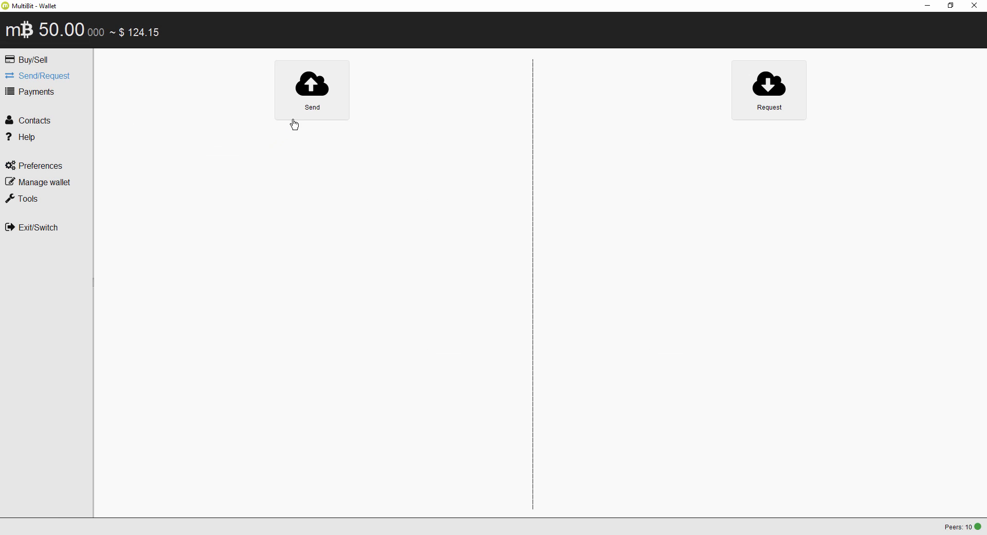
pyautogui.click(312, 88)
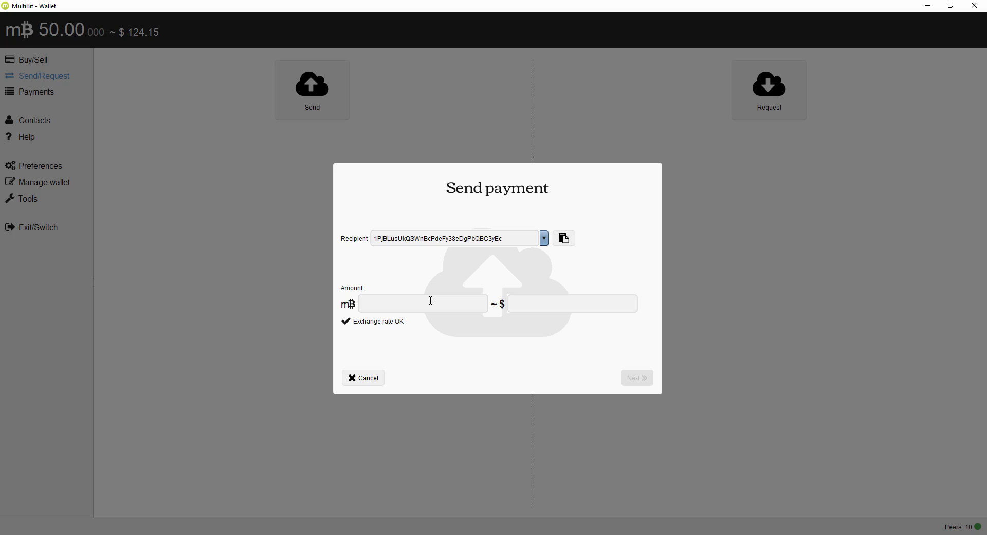
pyautogui.write('10')
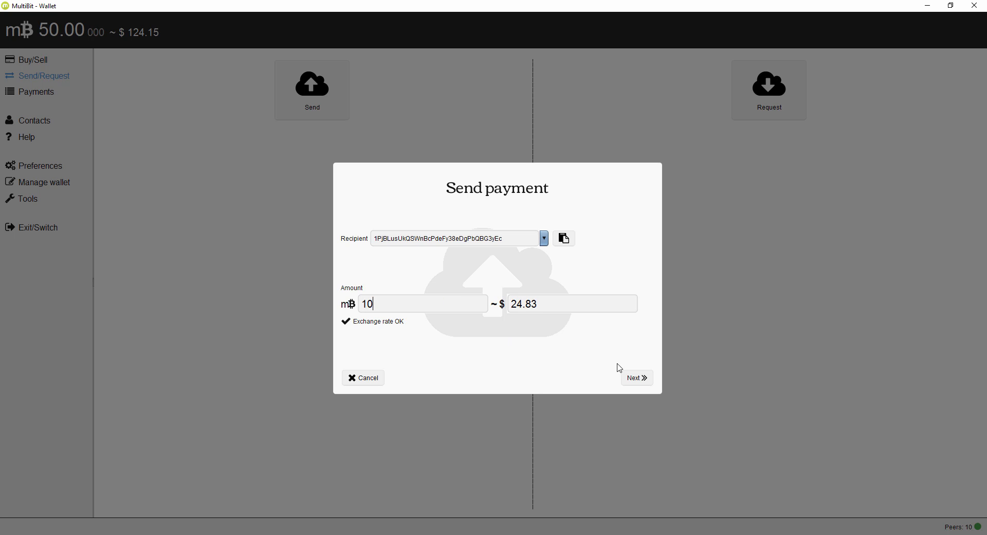
# Step: Confirm the 10 mBTC payment with the wallet password and broadcast it
pyautogui.click(636, 378)
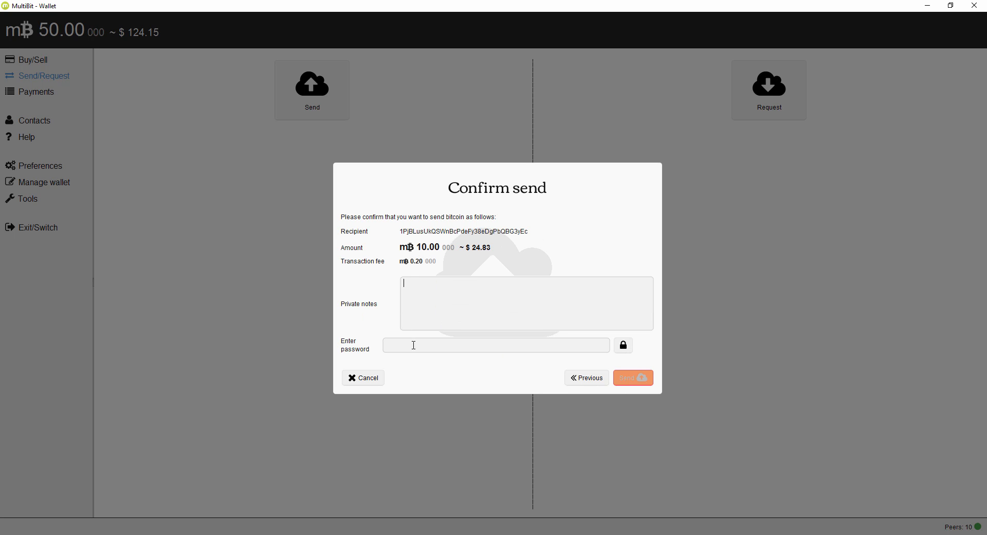
pyautogui.write('password')
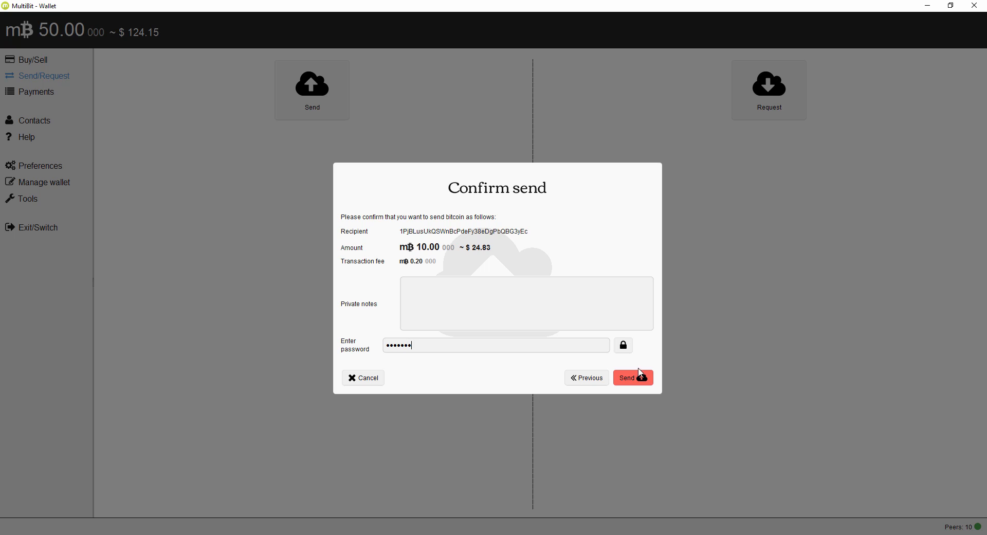
pyautogui.click(632, 378)
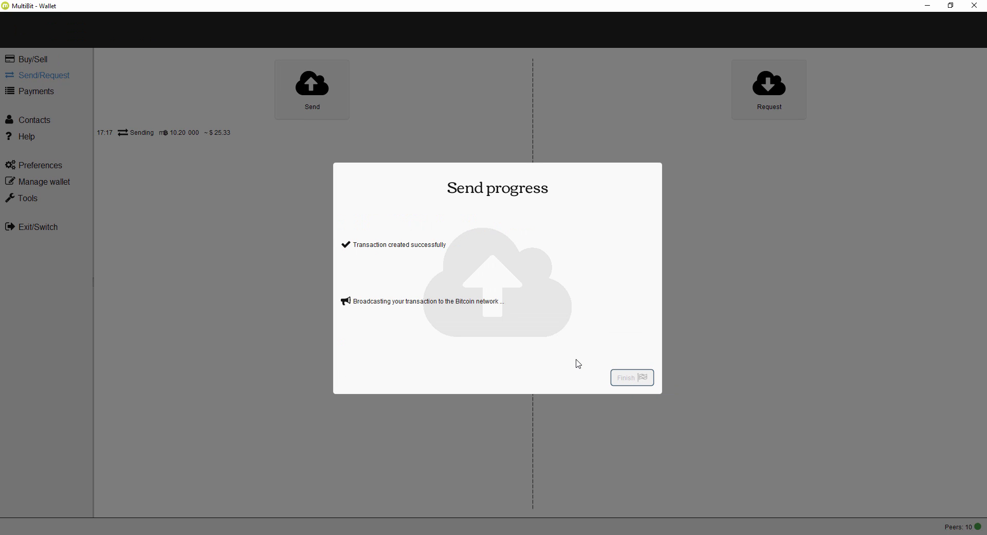
pyautogui.click(630, 377)
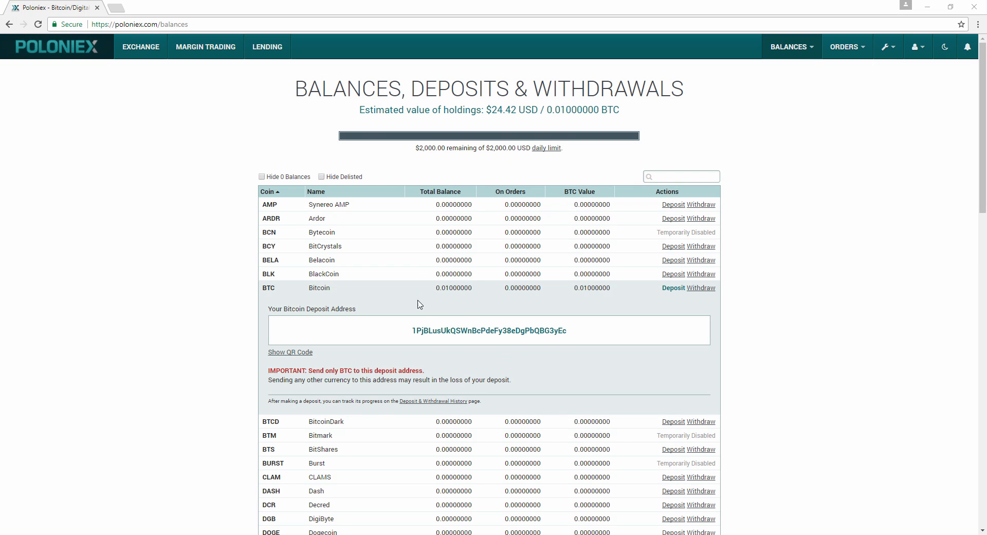
pyautogui.moveTo(433, 401)
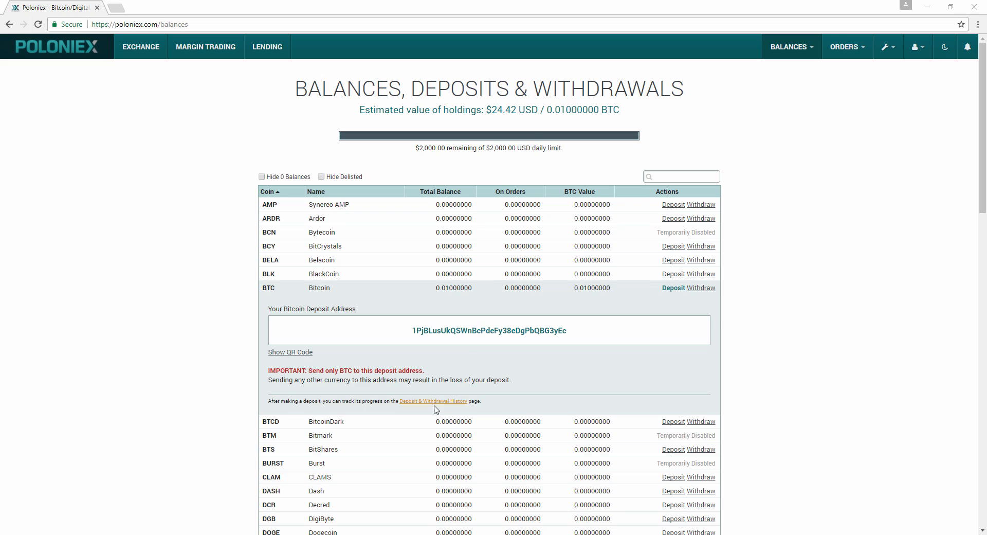
# Step: Check the completed 0.01 BTC entry in deposit history, then return to ETH/BTC exchange
pyautogui.click(433, 400)
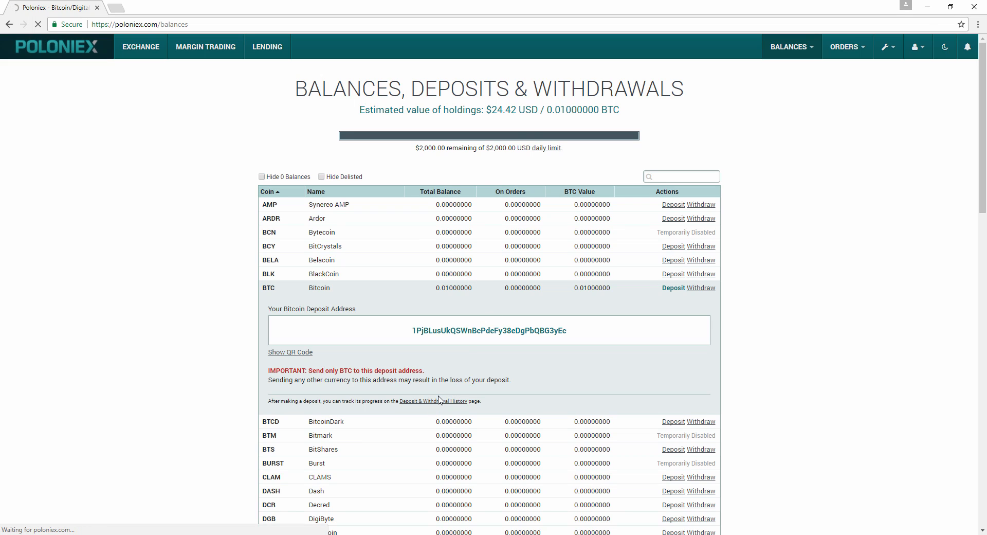
pyautogui.click(433, 401)
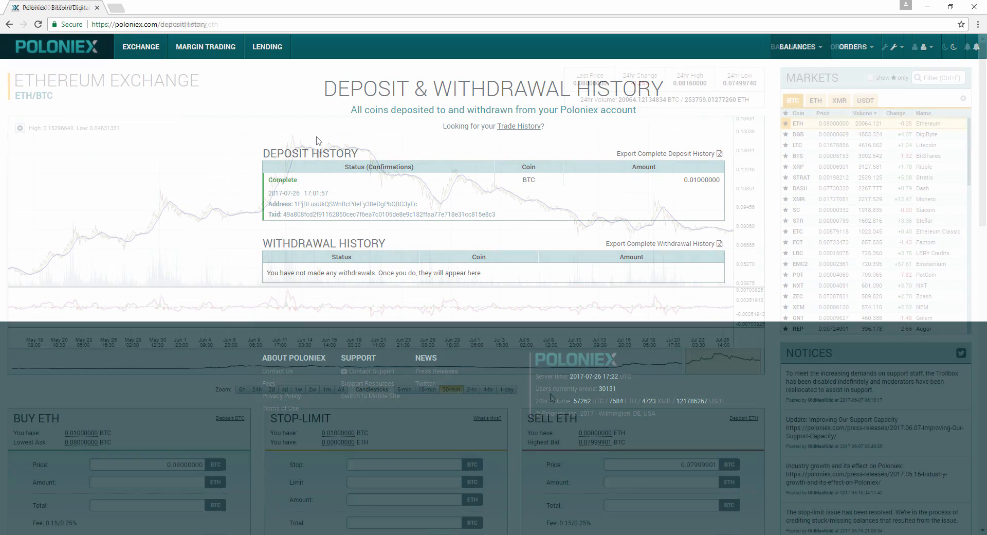
pyautogui.click(140, 45)
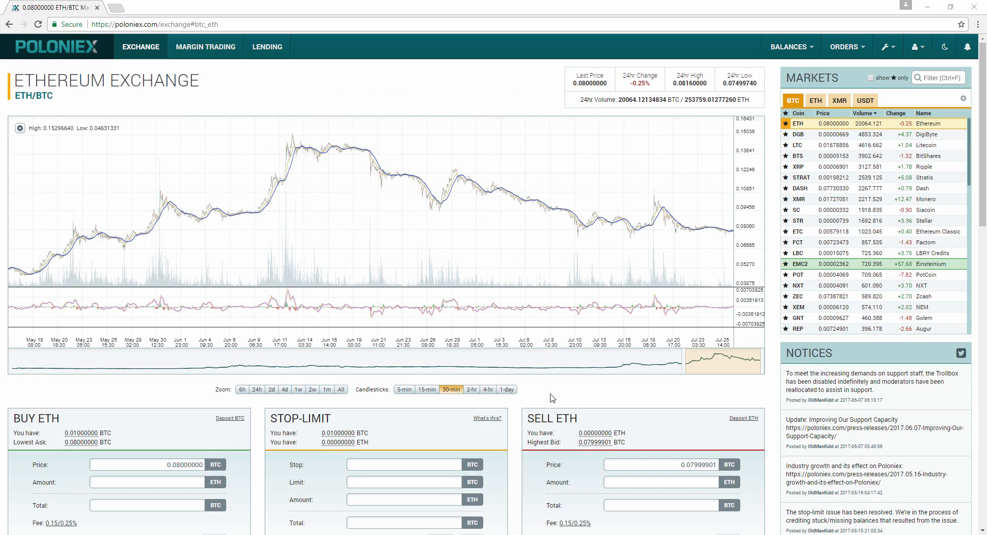